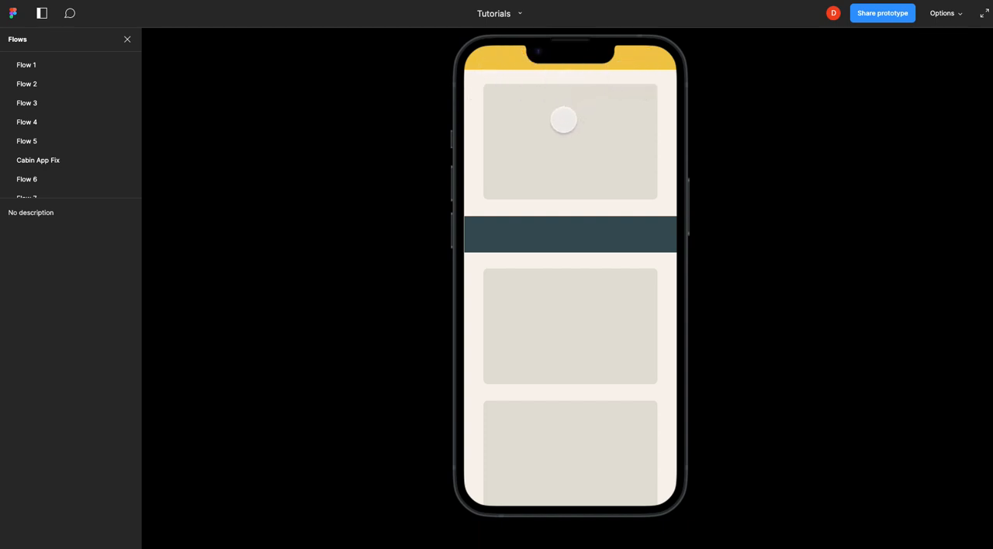
Step: Set the iPhone 14 - 10 frame as a flow starting point, creating Flow 14
{"action": "scroll", "scroll_direction": "down", "scroll_amount": 3}
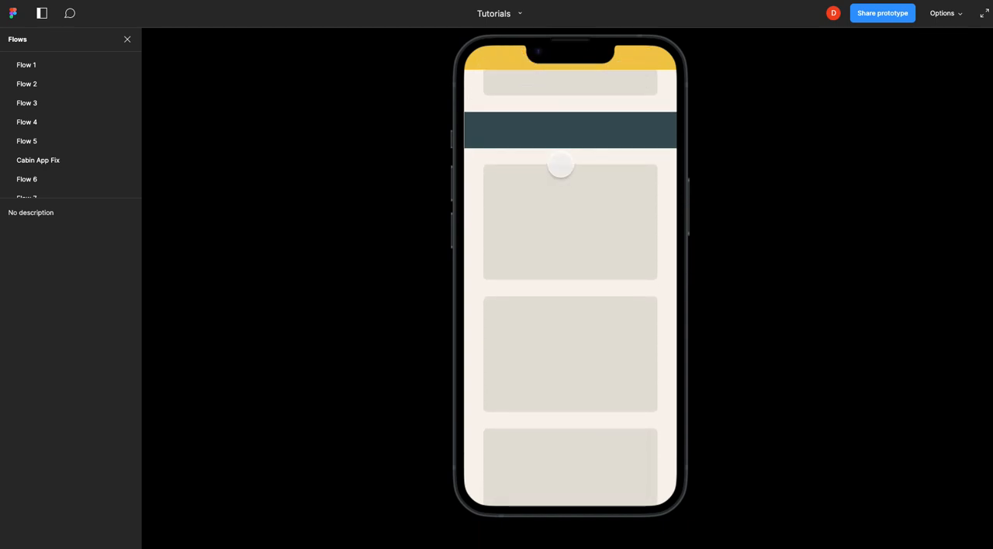
{"action": "scroll", "scroll_direction": "down", "scroll_amount": 3}
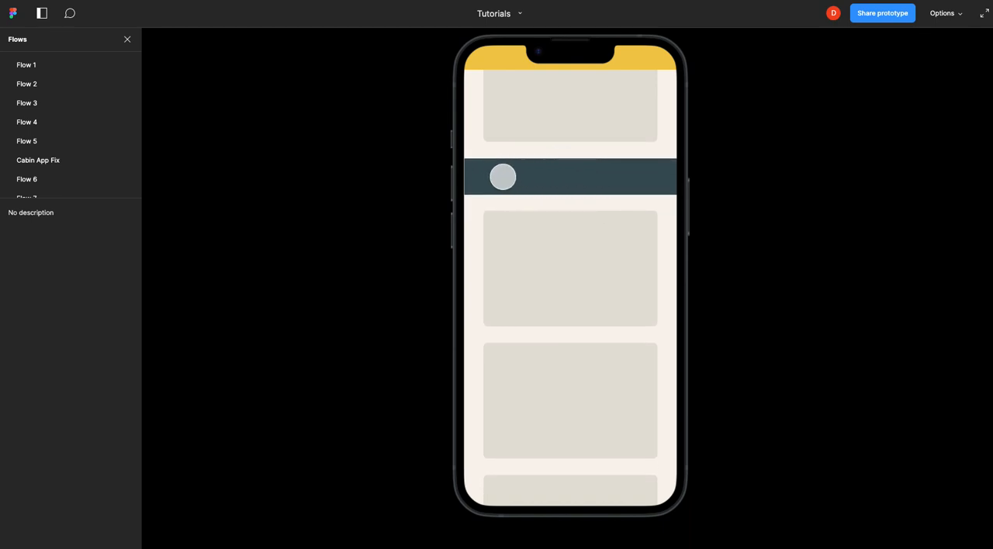
{"action": "scroll", "scroll_direction": "up", "scroll_amount": 3}
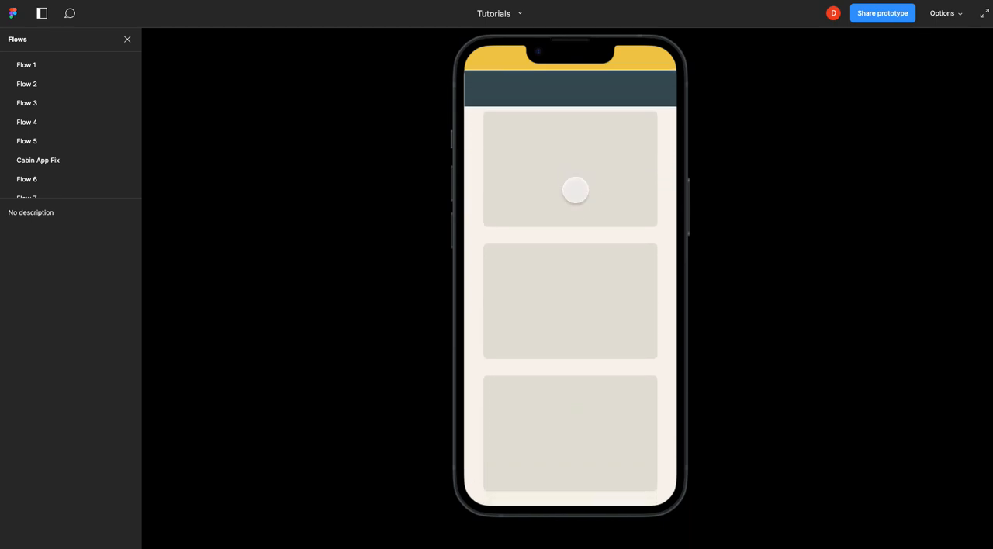
{"action": "scroll", "scroll_direction": "down", "scroll_amount": 3}
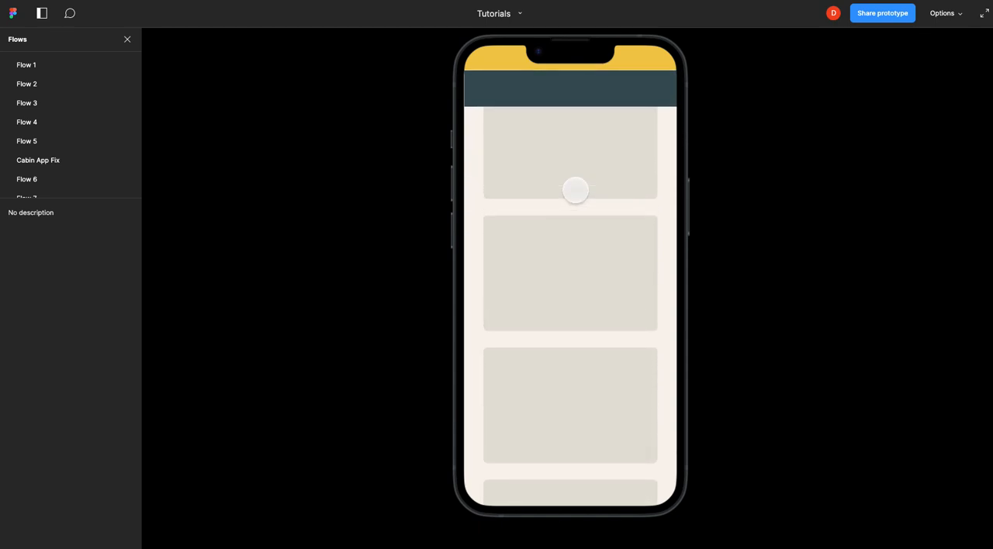
{"action": "scroll", "scroll_direction": "down", "scroll_amount": 3}
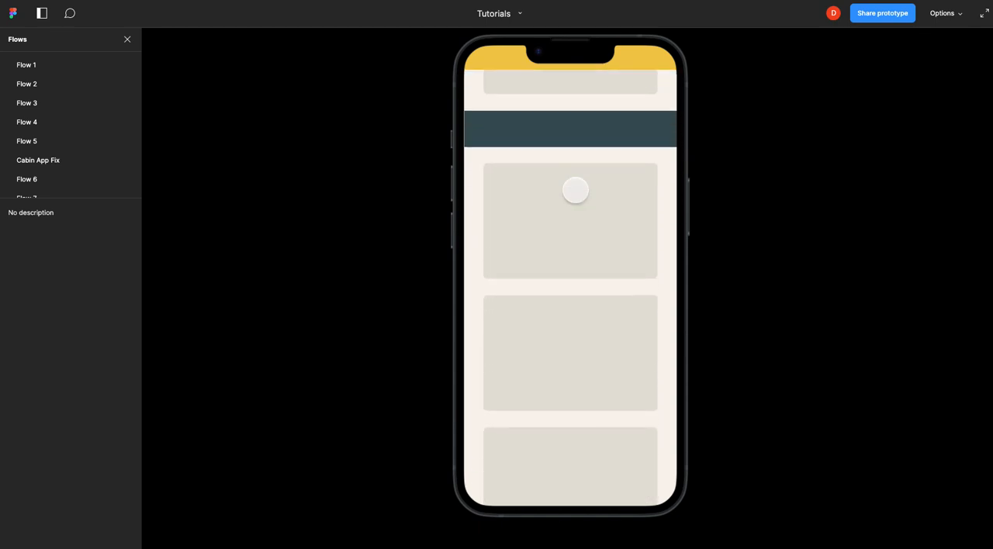
{"action": "scroll", "scroll_direction": "down", "scroll_amount": 3}
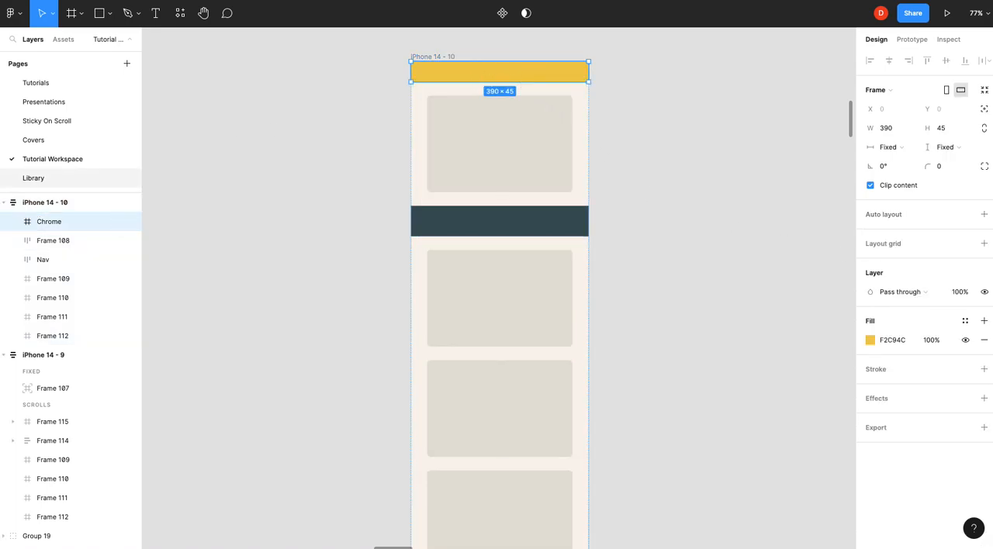
{"action": "left_click", "coordinate": [465, 220]}
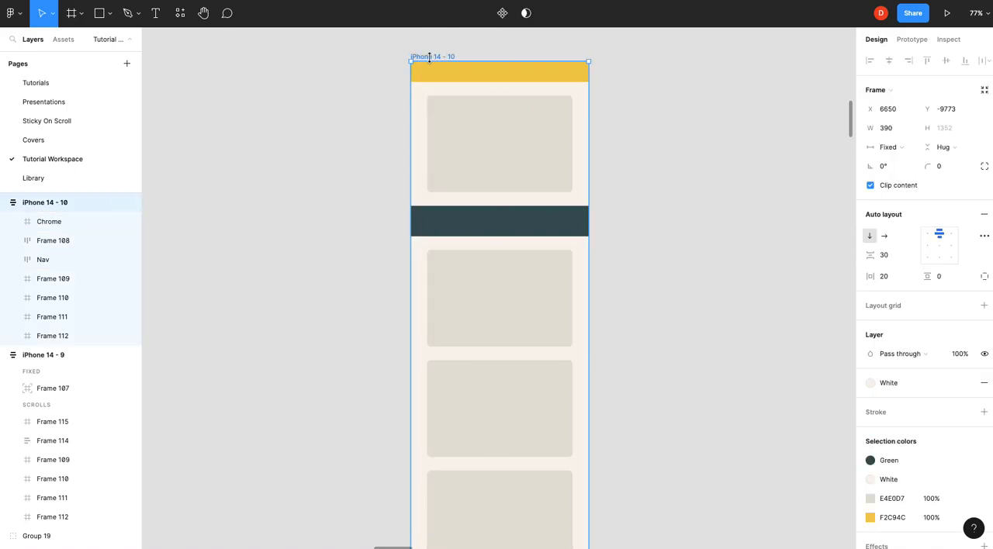
{"action": "left_click", "coordinate": [912, 40]}
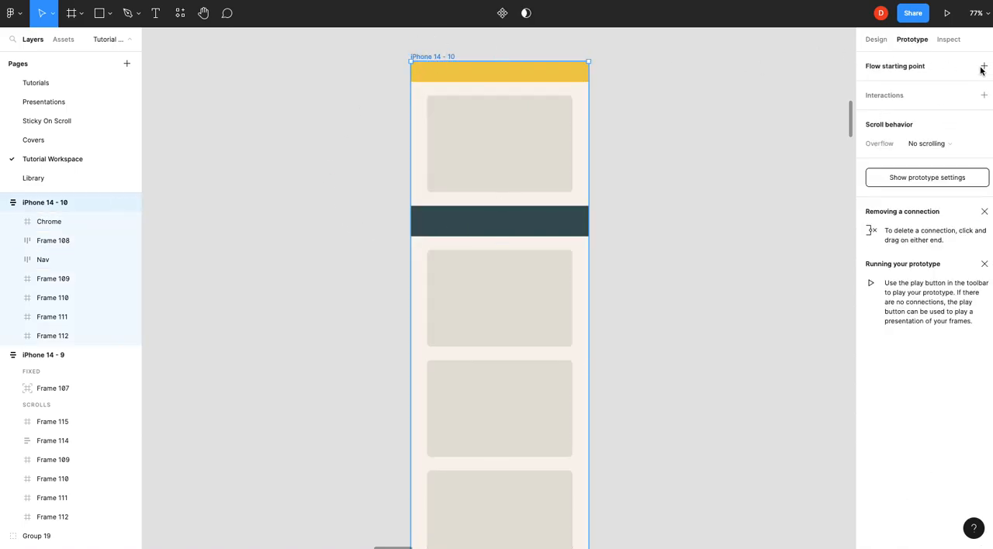
{"action": "left_click", "coordinate": [983, 65]}
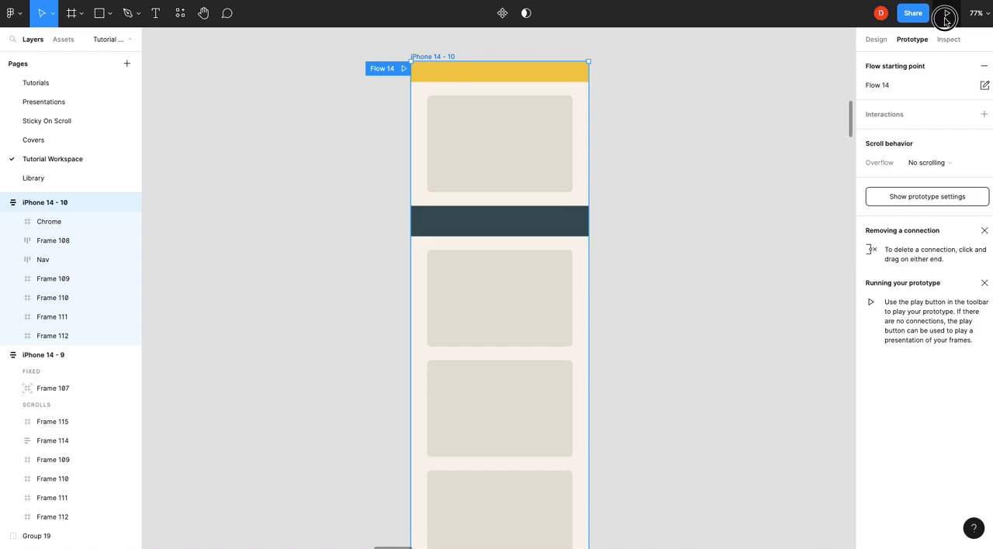
Step: Return to the design properties and select the yellow Chrome bar
{"action": "left_click", "coordinate": [945, 12]}
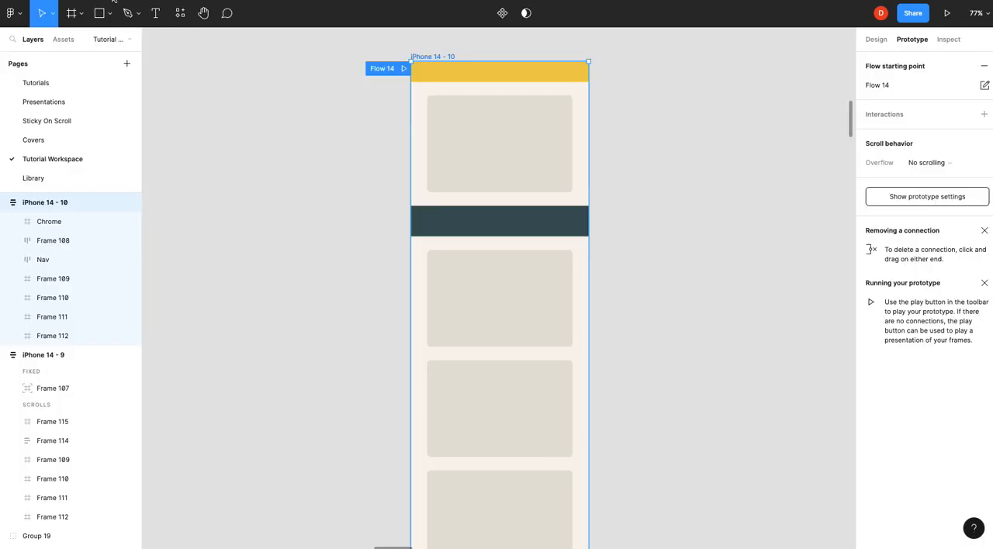
{"action": "left_click", "coordinate": [875, 39]}
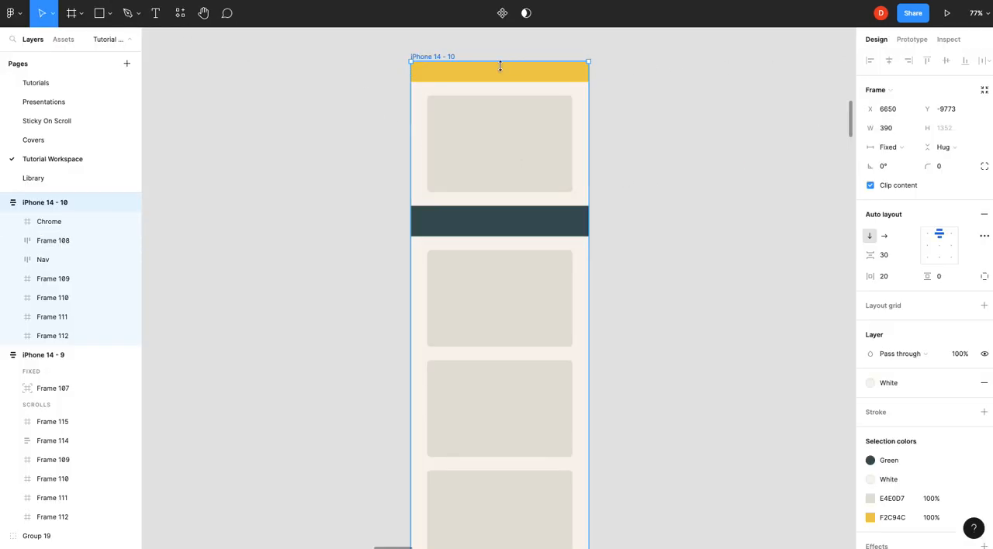
{"action": "left_click", "coordinate": [500, 73]}
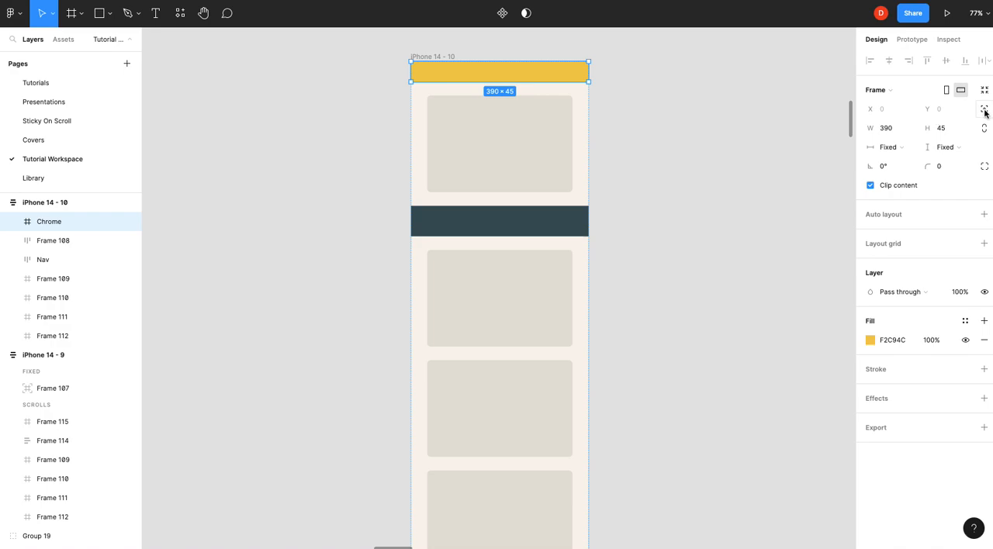
{"action": "mouse_move", "coordinate": [984, 109]}
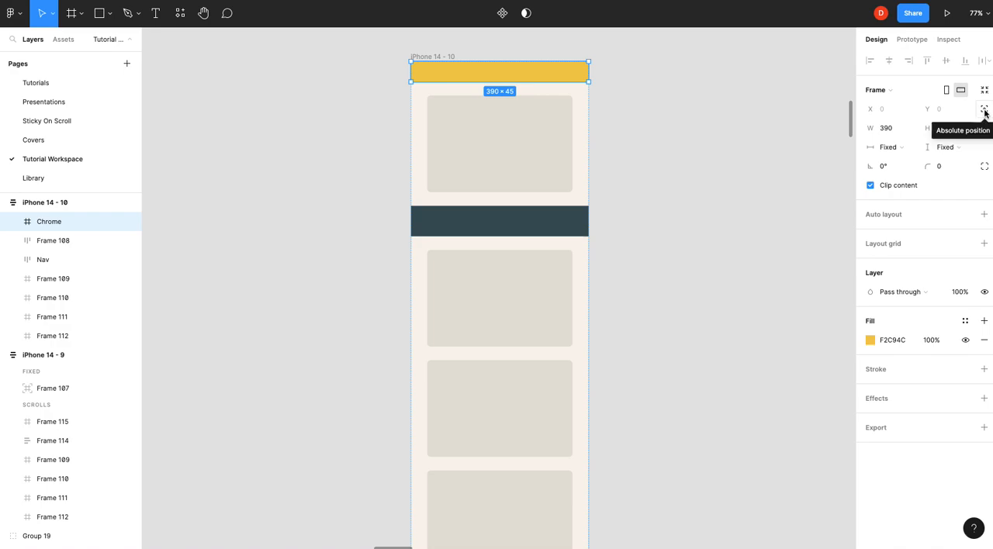
Step: Set the Chrome frame's scroll position to Fixed (stay in place)
{"action": "left_click", "coordinate": [912, 39]}
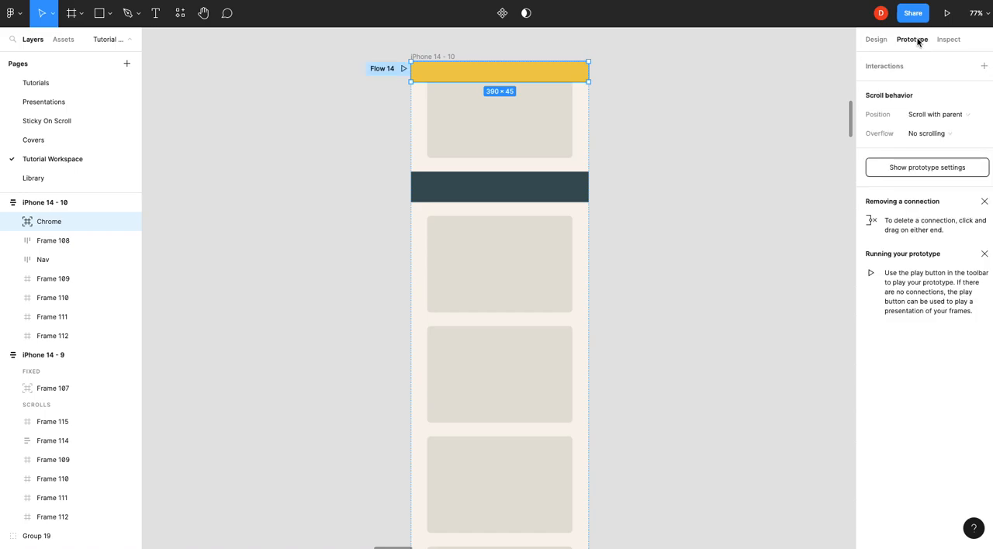
{"action": "left_click", "coordinate": [934, 115]}
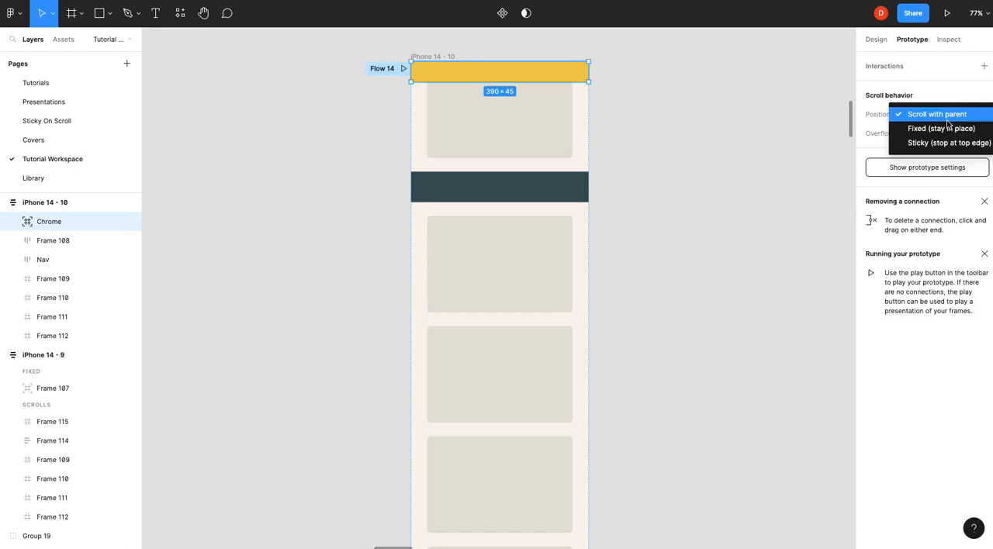
{"action": "left_click", "coordinate": [940, 127]}
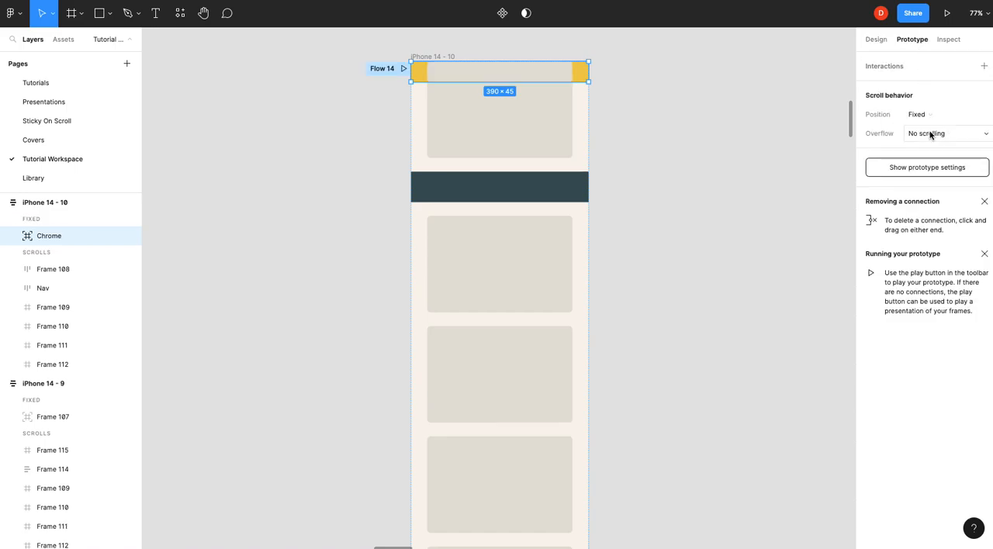
{"action": "left_click", "coordinate": [875, 39]}
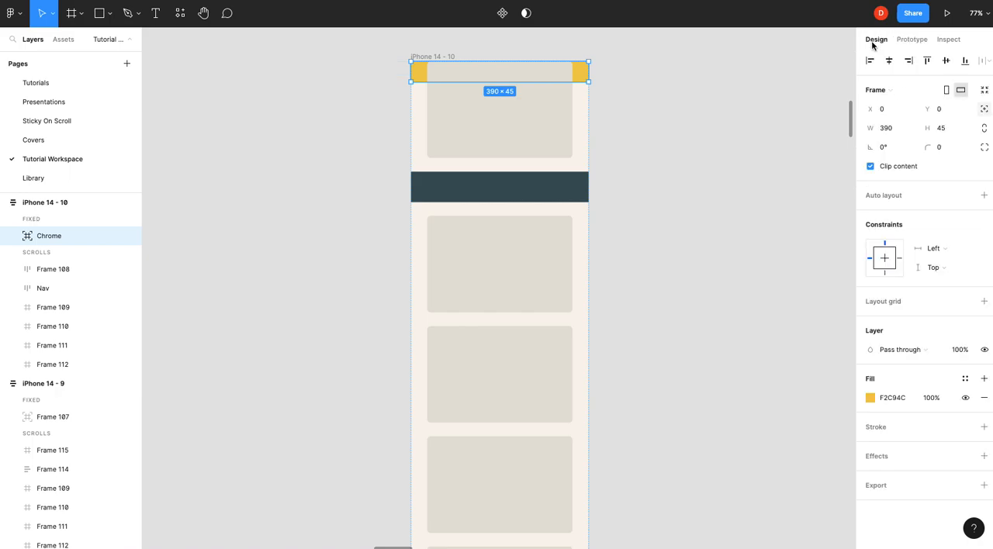
{"action": "mouse_move", "coordinate": [87, 250]}
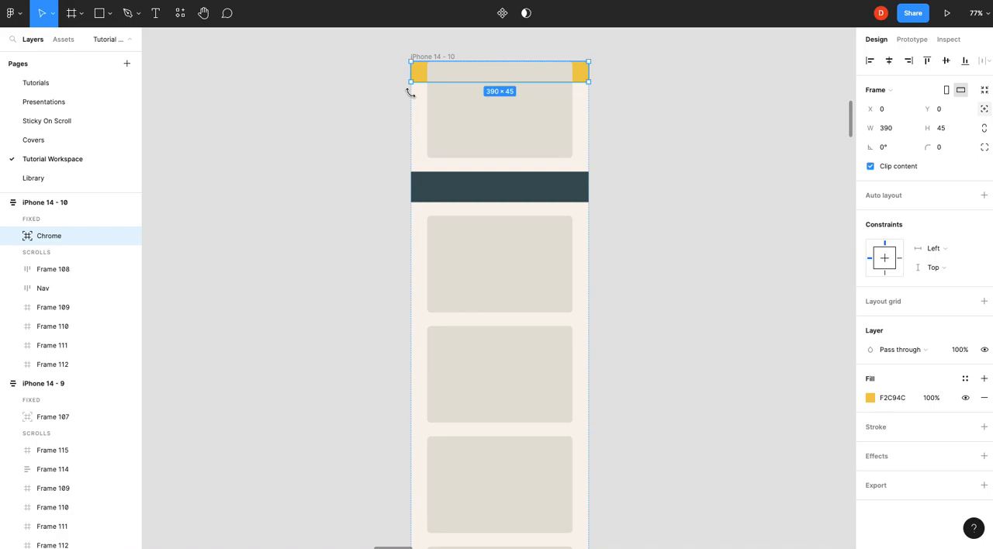
Step: Give the iPhone 14 - 10 frame individual padding with 75 top padding
{"action": "left_click", "coordinate": [613, 99]}
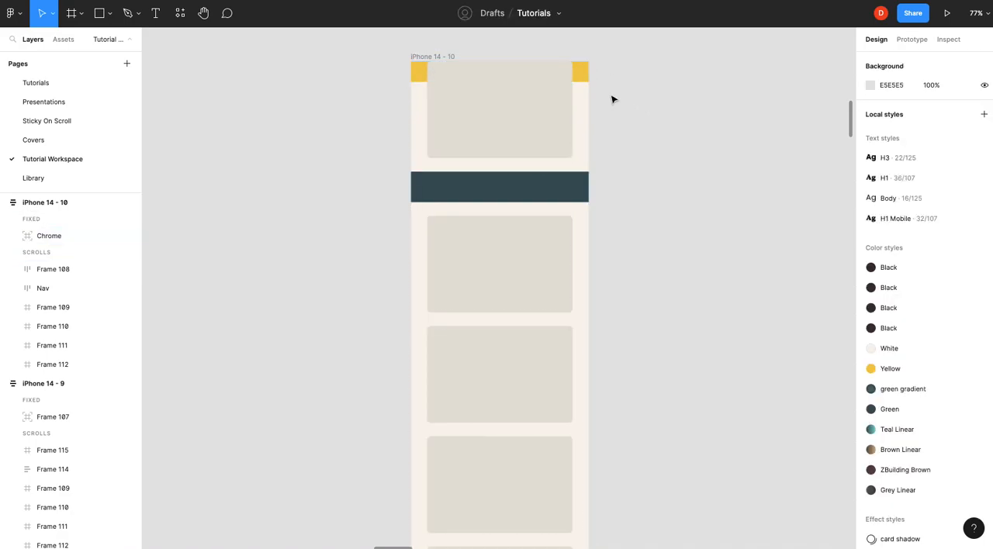
{"action": "left_click", "coordinate": [50, 235]}
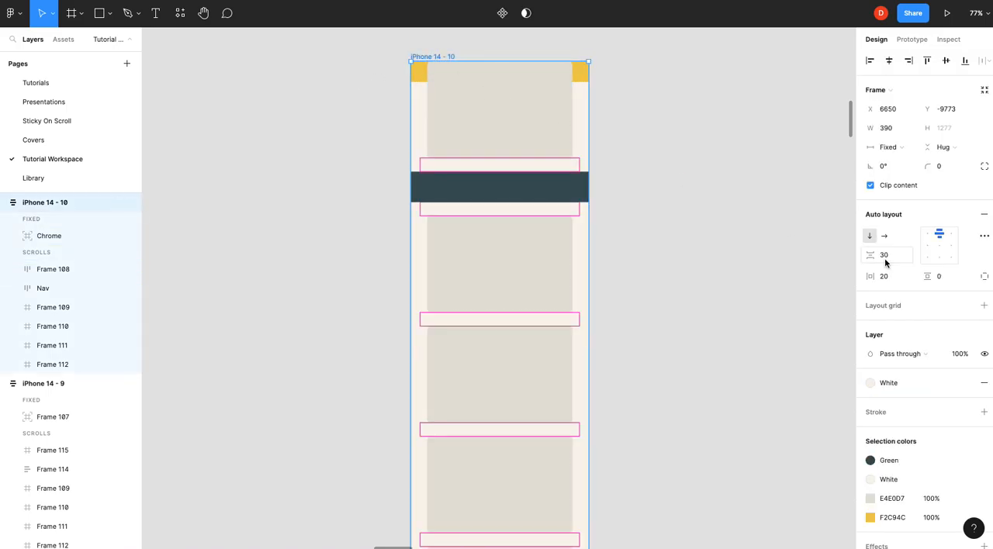
{"action": "left_click", "coordinate": [983, 276]}
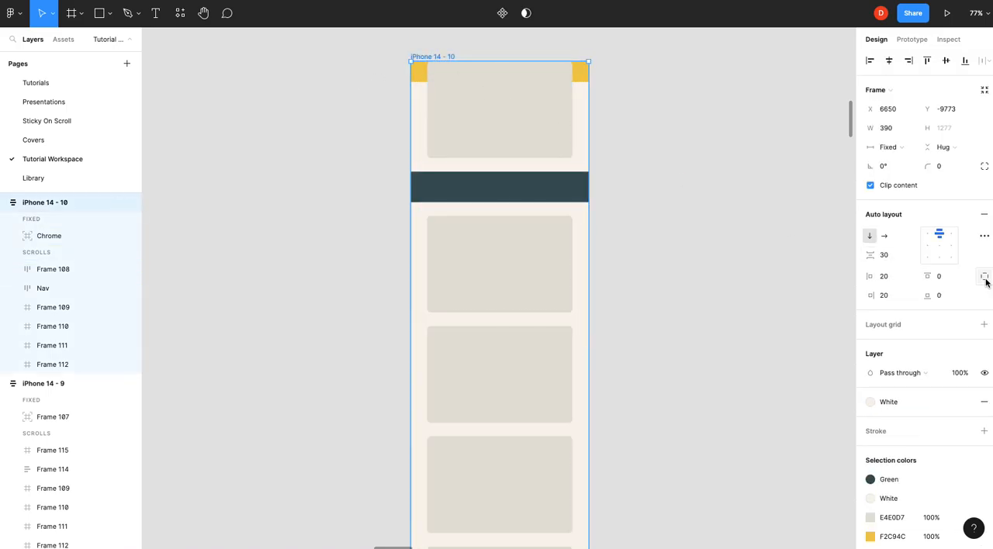
{"action": "left_click", "coordinate": [938, 277]}
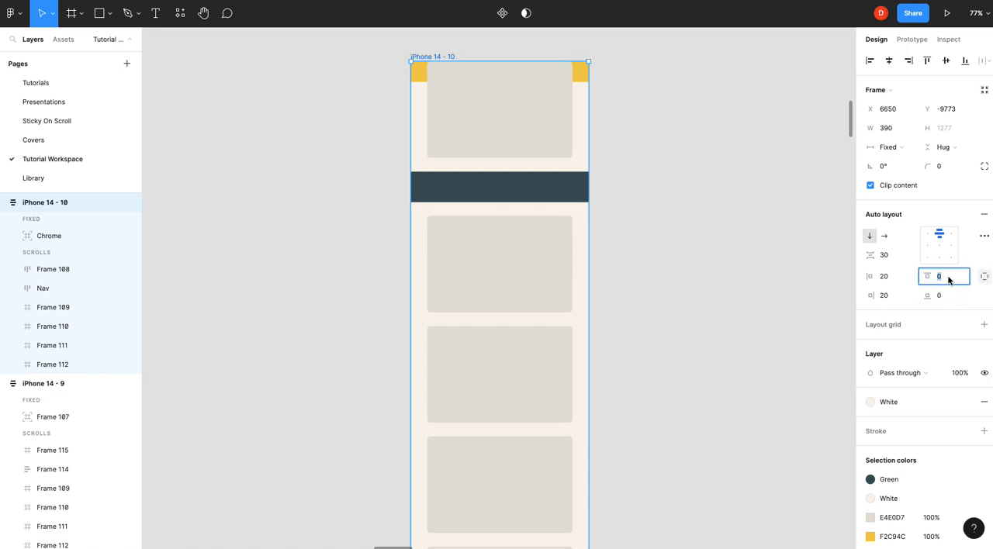
{"action": "mouse_move", "coordinate": [938, 276]}
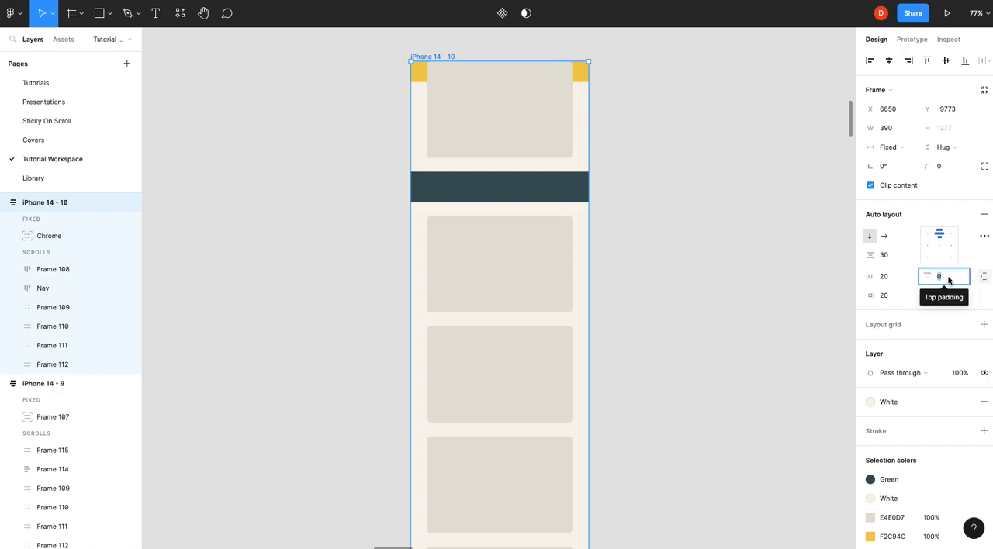
{"action": "type", "text": "30"}
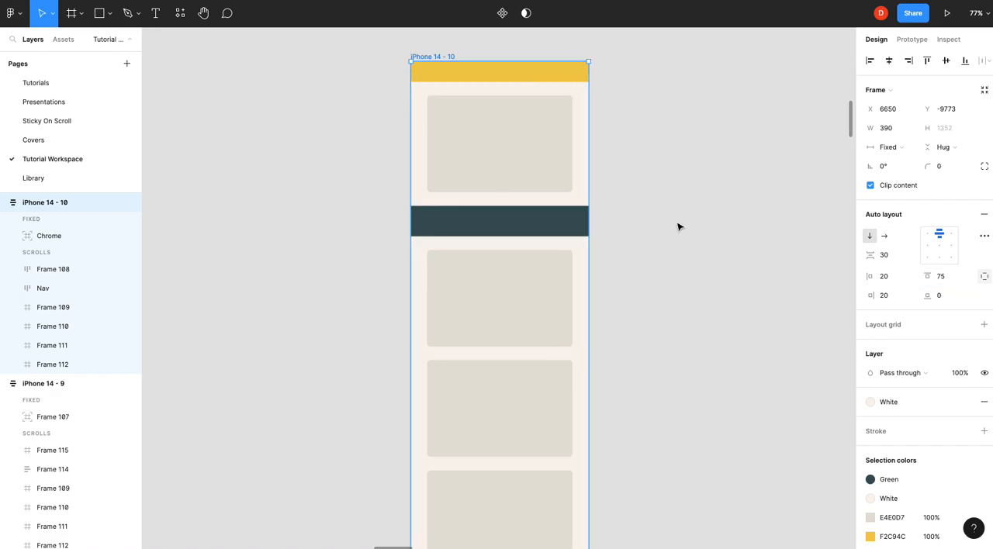
{"action": "mouse_move", "coordinate": [674, 228]}
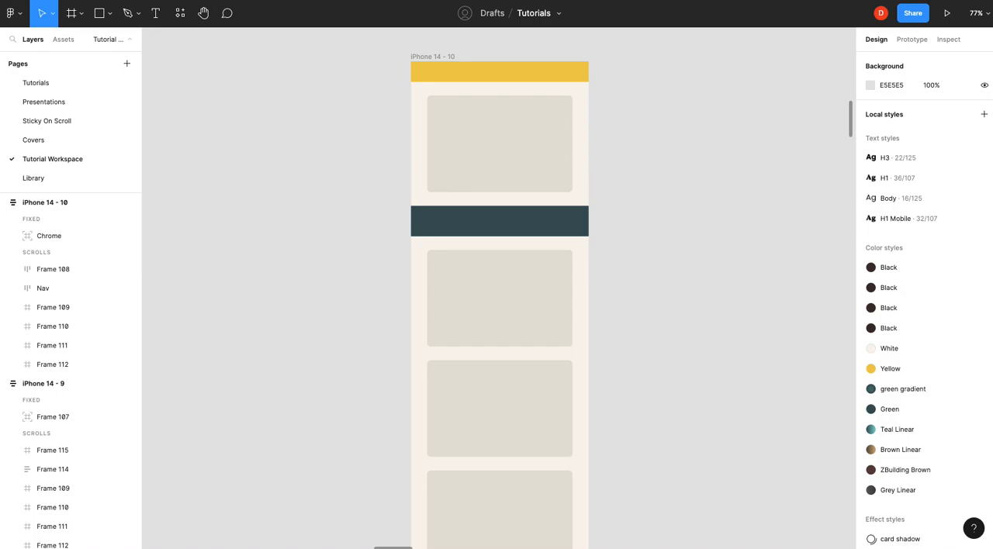
Step: Play the prototype, scroll to test the fixed header, then close the preview
{"action": "left_click", "coordinate": [947, 12]}
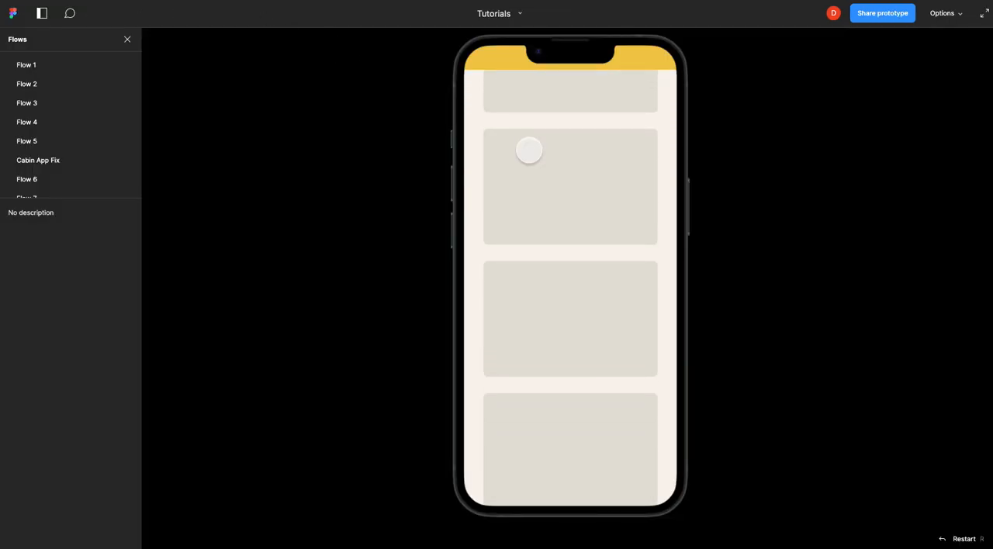
{"action": "scroll", "scroll_direction": "up", "scroll_amount": 3}
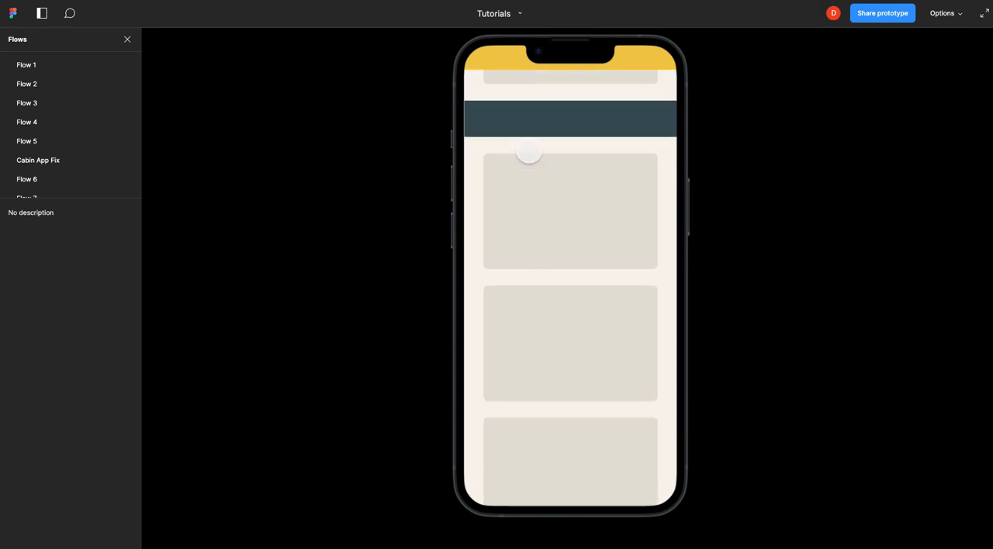
{"action": "scroll", "scroll_direction": "up", "scroll_amount": 3}
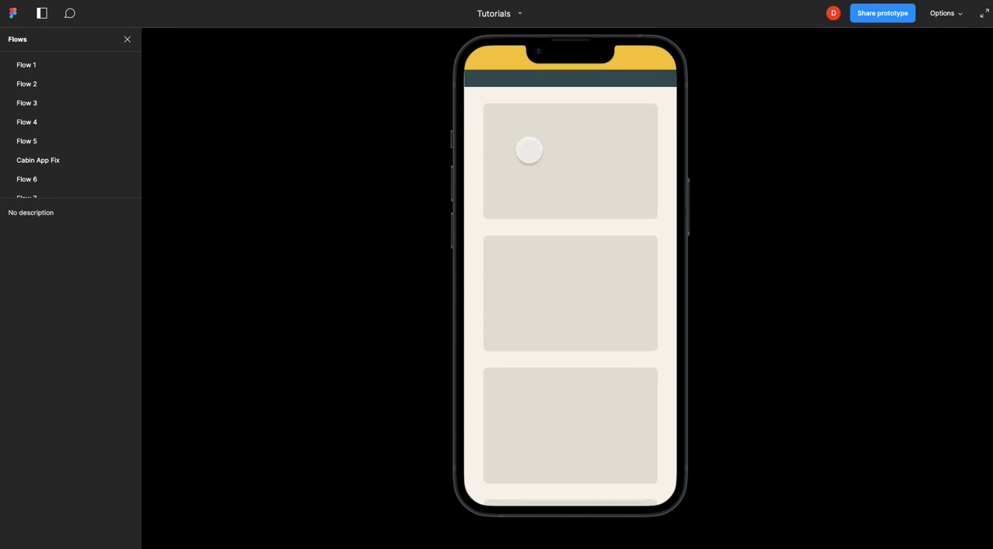
{"action": "left_click", "coordinate": [984, 12]}
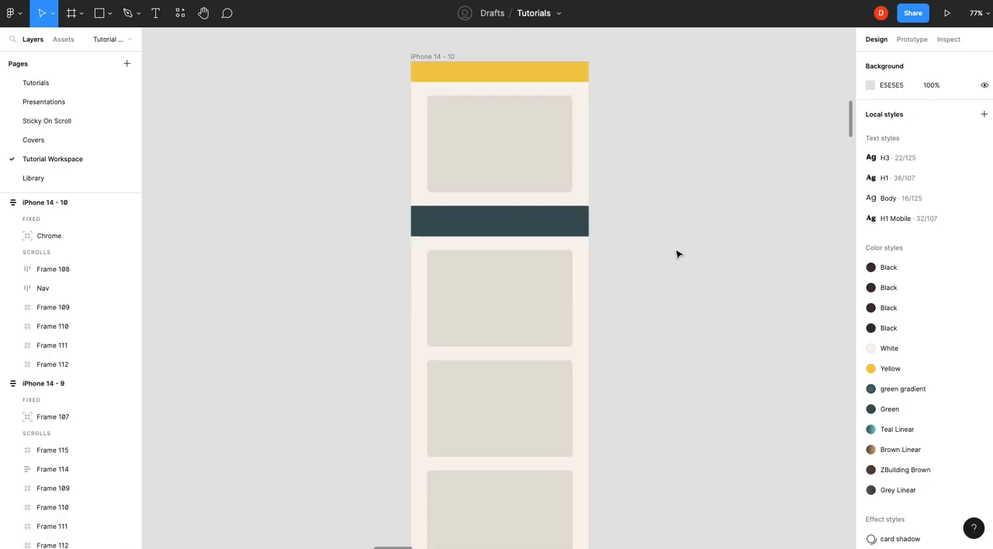
Step: Set the dark Nav bar's scroll position to Sticky
{"action": "left_click", "coordinate": [499, 221]}
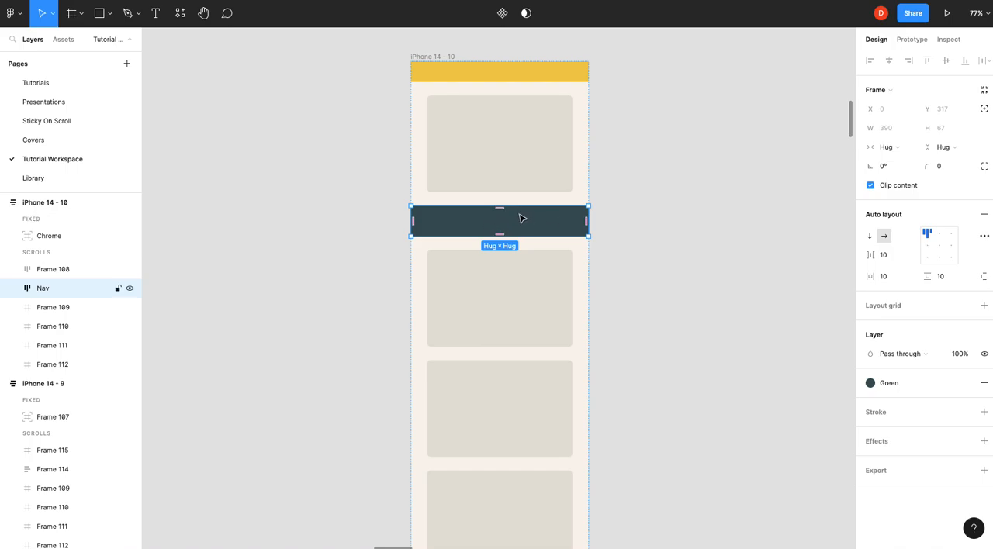
{"action": "left_click", "coordinate": [912, 39]}
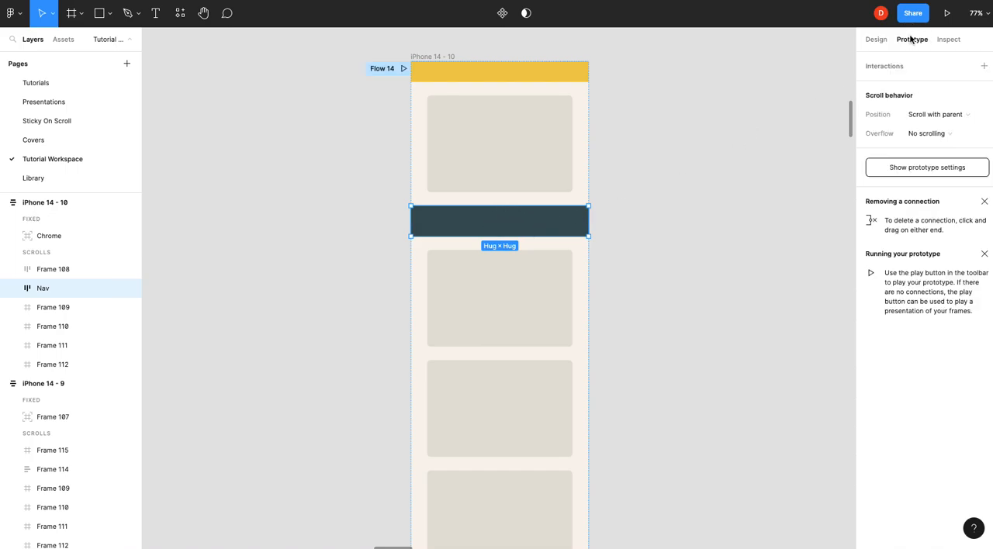
{"action": "left_click", "coordinate": [934, 115]}
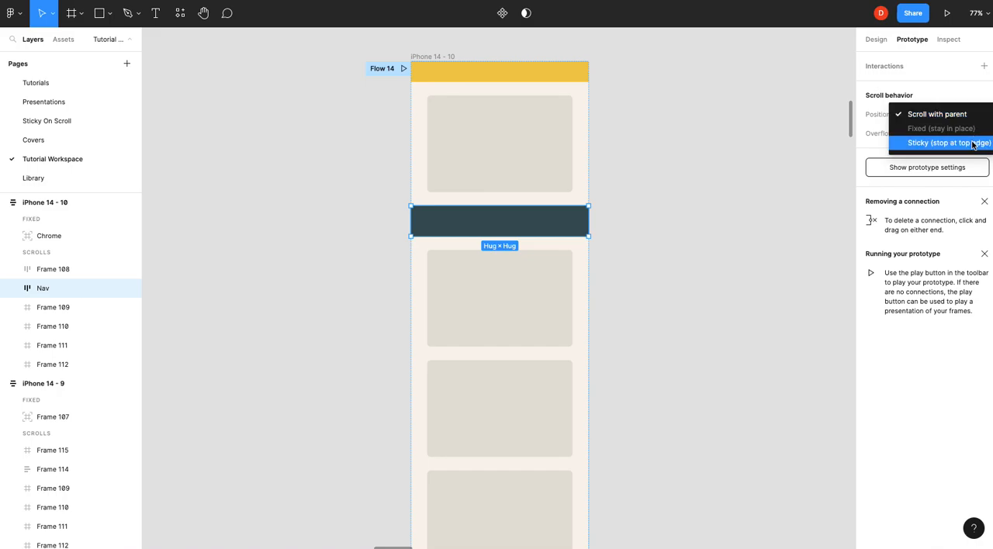
{"action": "left_click", "coordinate": [946, 143]}
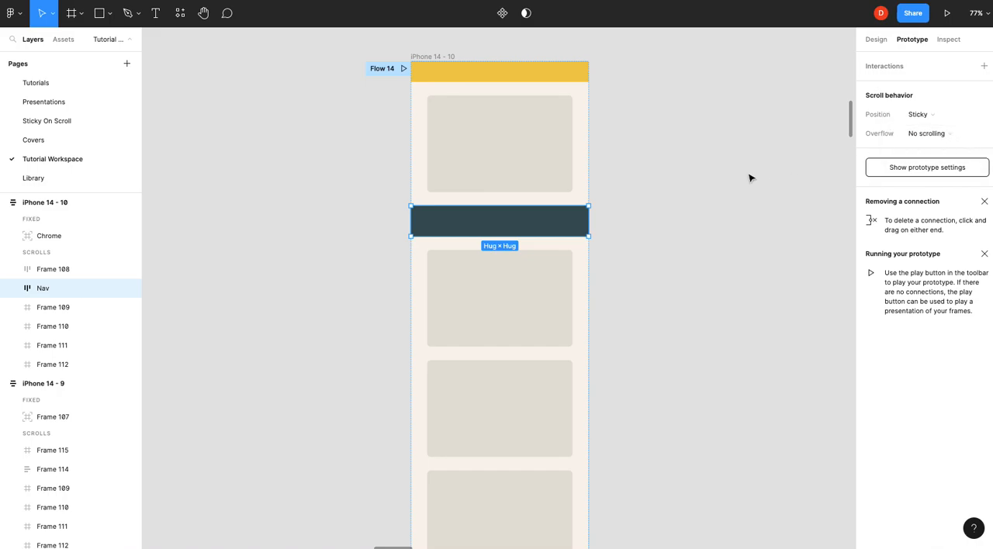
{"action": "mouse_move", "coordinate": [894, 56]}
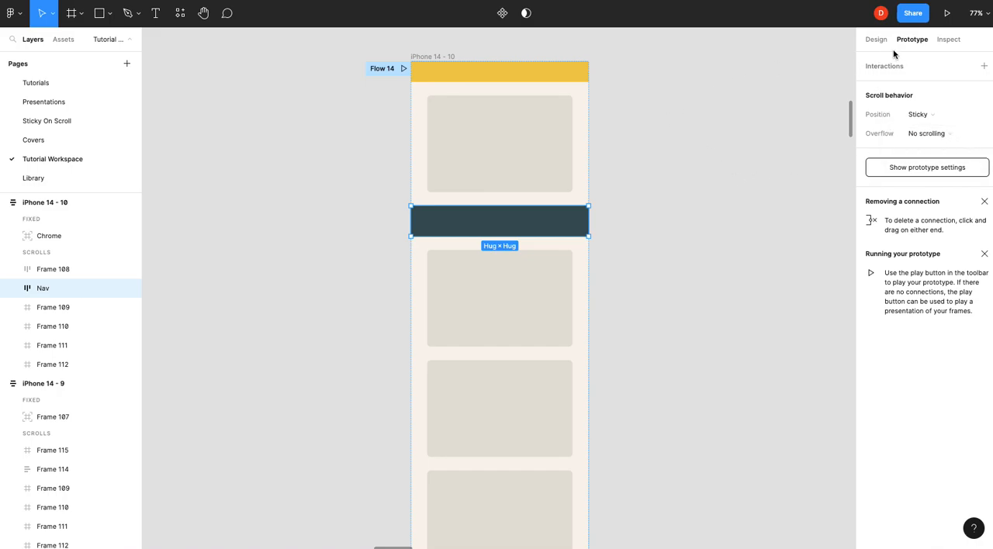
Step: Return to the Nav's design properties and bring up its advanced auto layout settings
{"action": "left_click", "coordinate": [875, 41]}
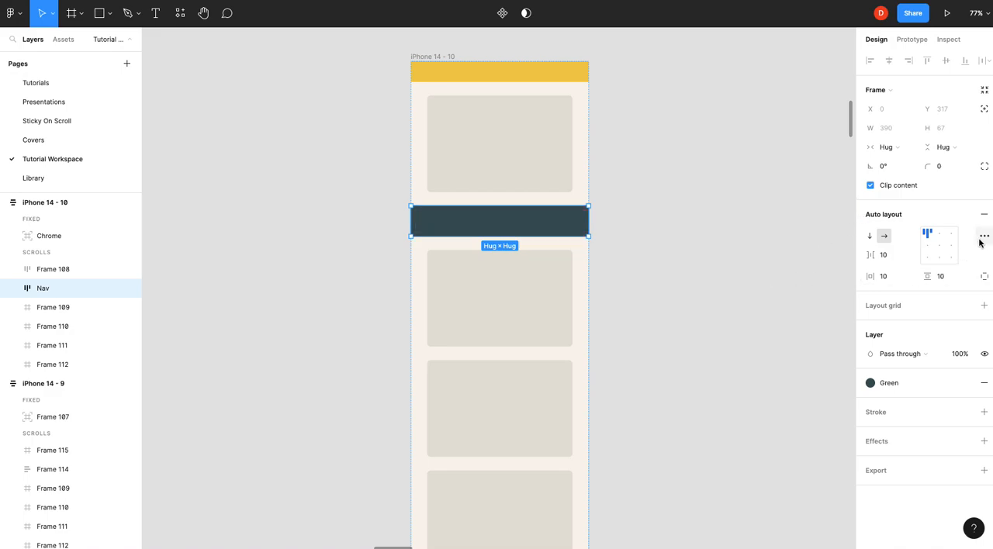
{"action": "left_click", "coordinate": [984, 236]}
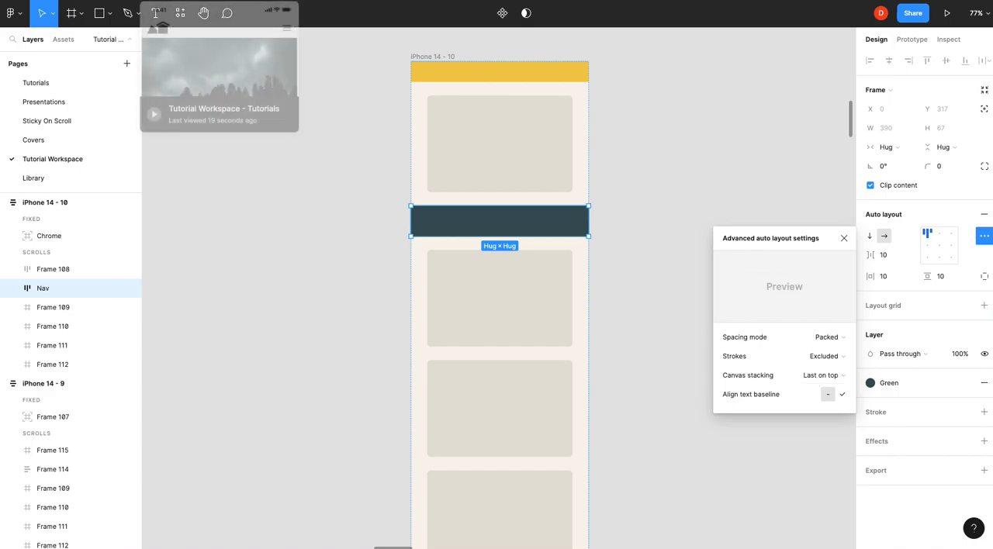
{"action": "left_click", "coordinate": [946, 12]}
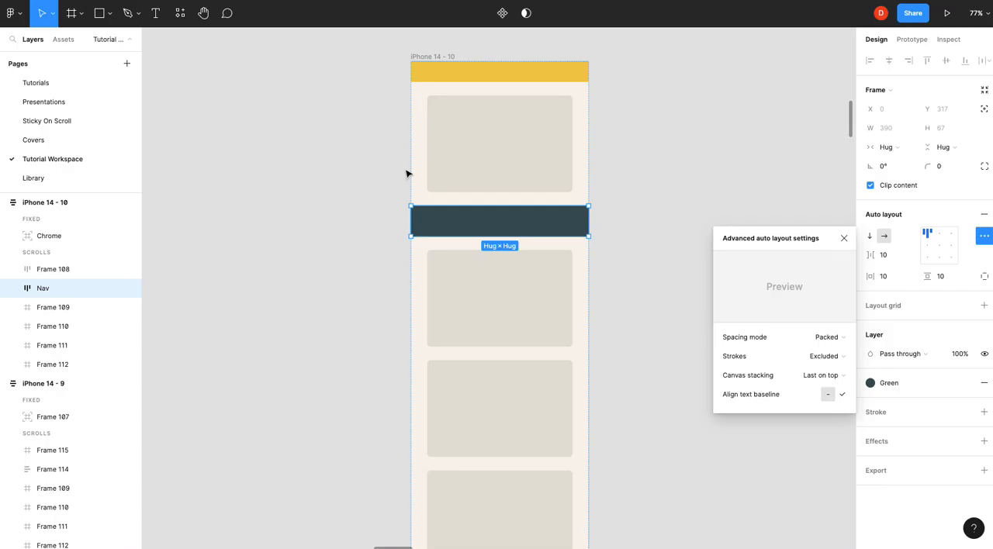
Step: Close the dialog and give the Nav's wrapper frame individual padding with 45 top padding
{"action": "left_click", "coordinate": [844, 239]}
{"action": "type", "text": "0"}
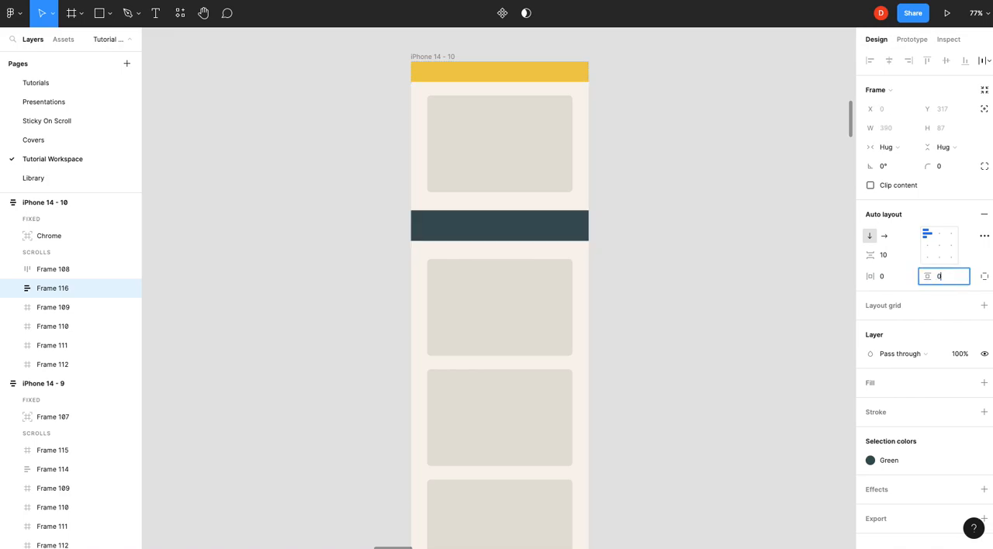
{"action": "left_click", "coordinate": [984, 276]}
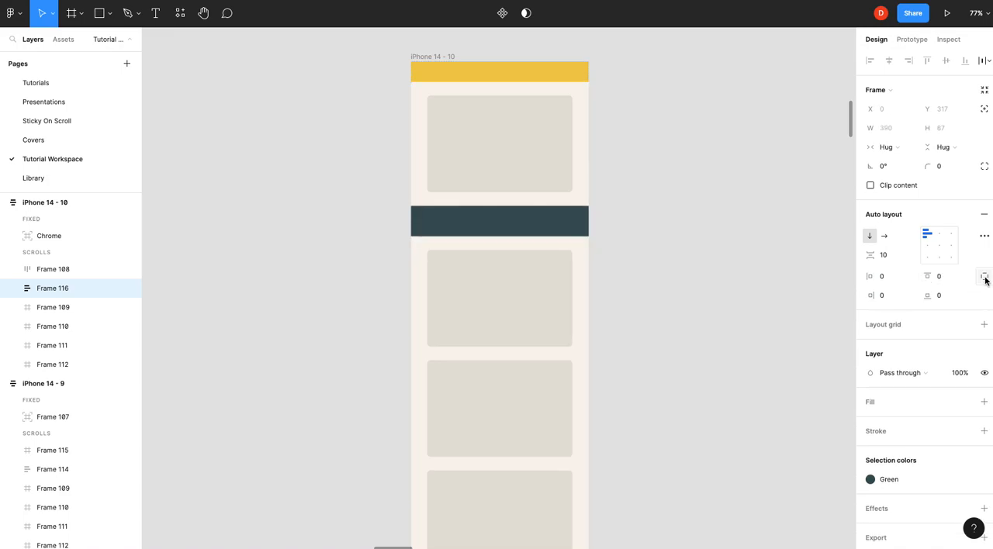
{"action": "left_click", "coordinate": [499, 220]}
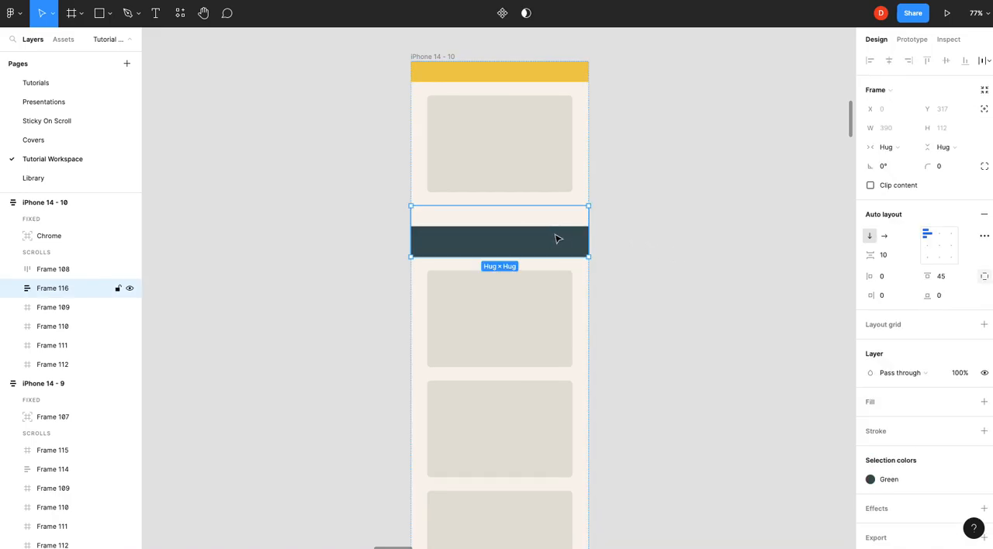
Step: Set the wrapper Frame 116 to Sticky scroll position and play the prototype
{"action": "left_click", "coordinate": [912, 40]}
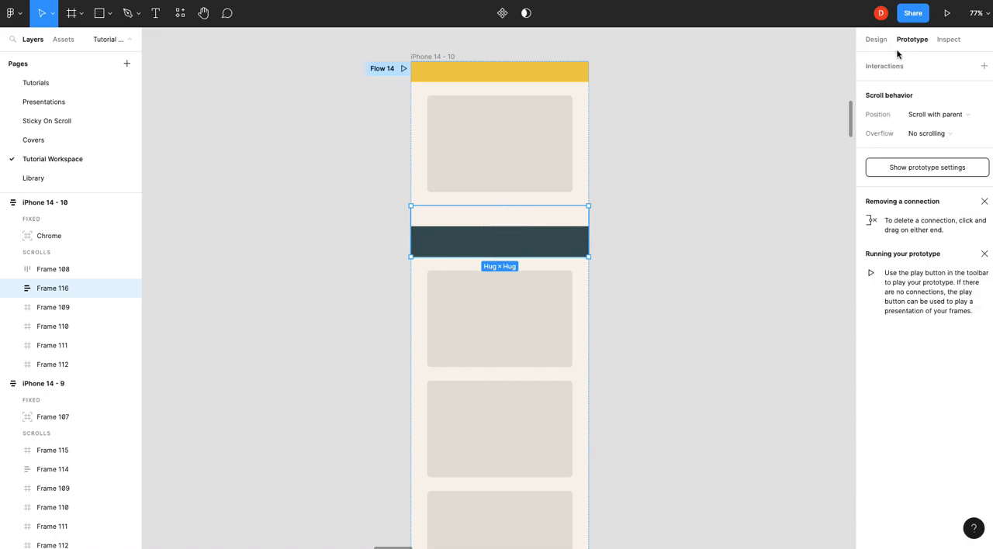
{"action": "left_click", "coordinate": [934, 114]}
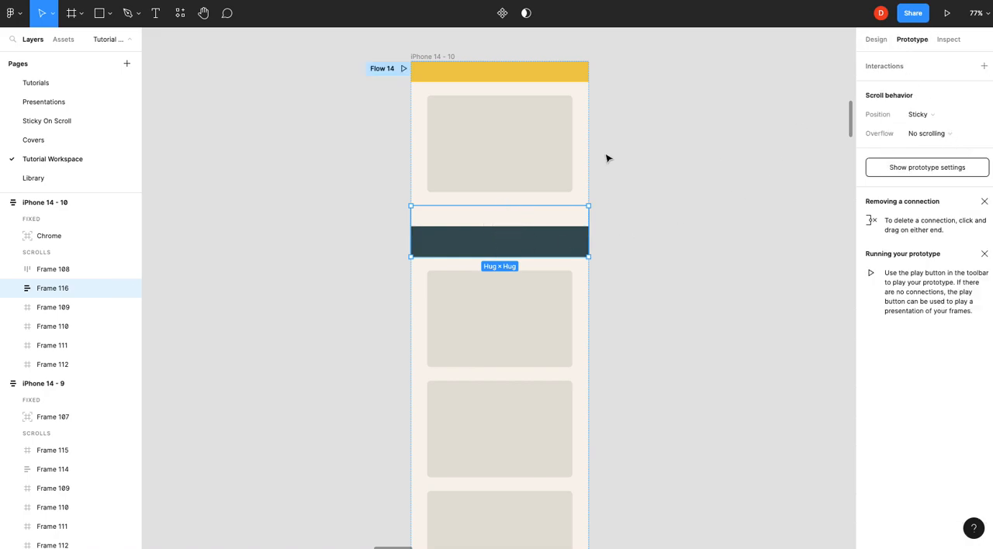
{"action": "left_click", "coordinate": [947, 13]}
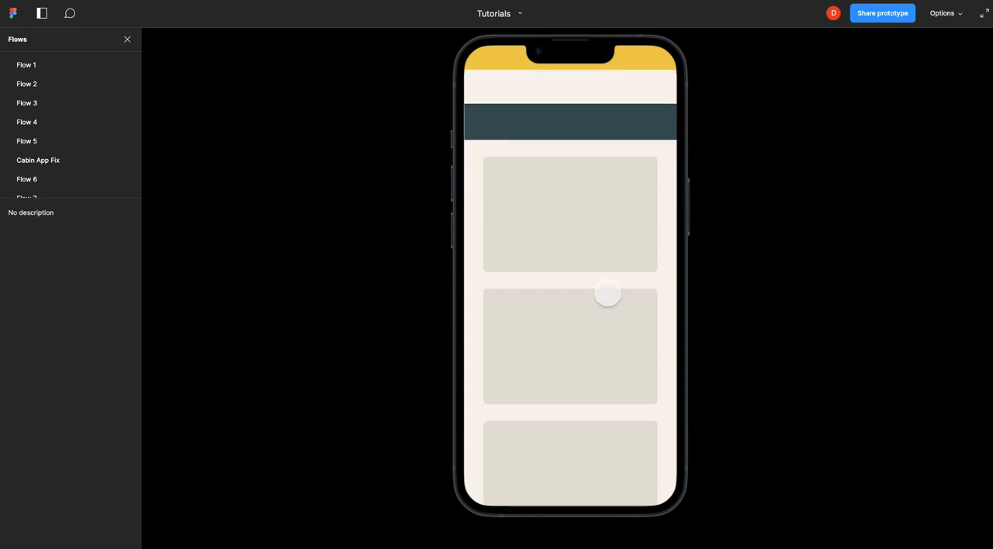
{"action": "scroll", "scroll_direction": "down", "scroll_amount": 3}
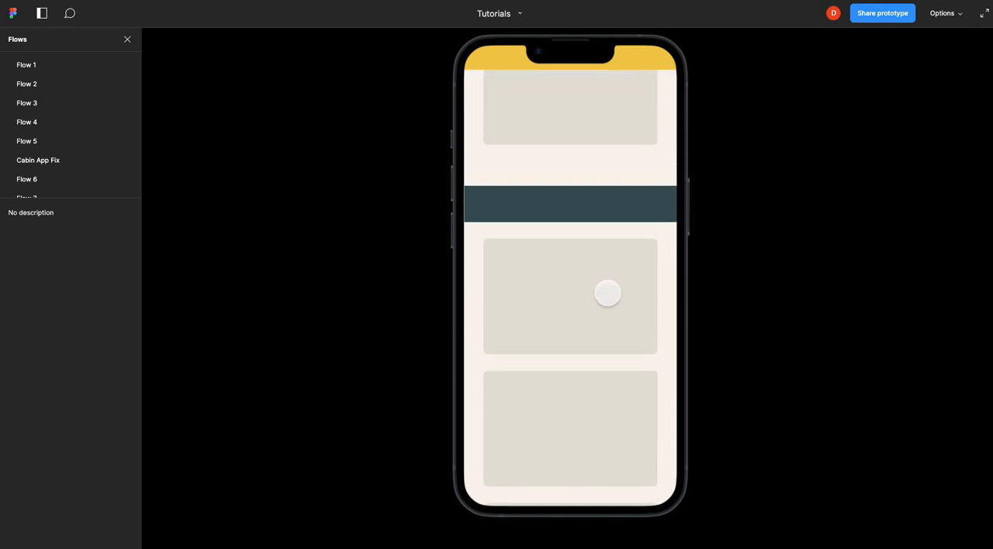
{"action": "scroll", "scroll_direction": "down", "scroll_amount": 3}
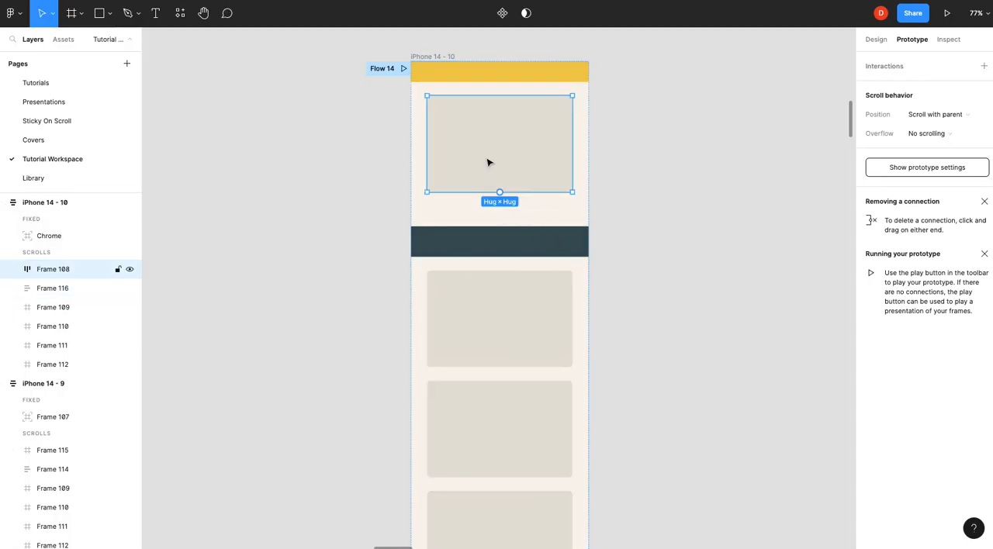
Step: Remove auto layout from the top card so it becomes a fixed 319 × 212 Frame 117
{"action": "left_click", "coordinate": [875, 40]}
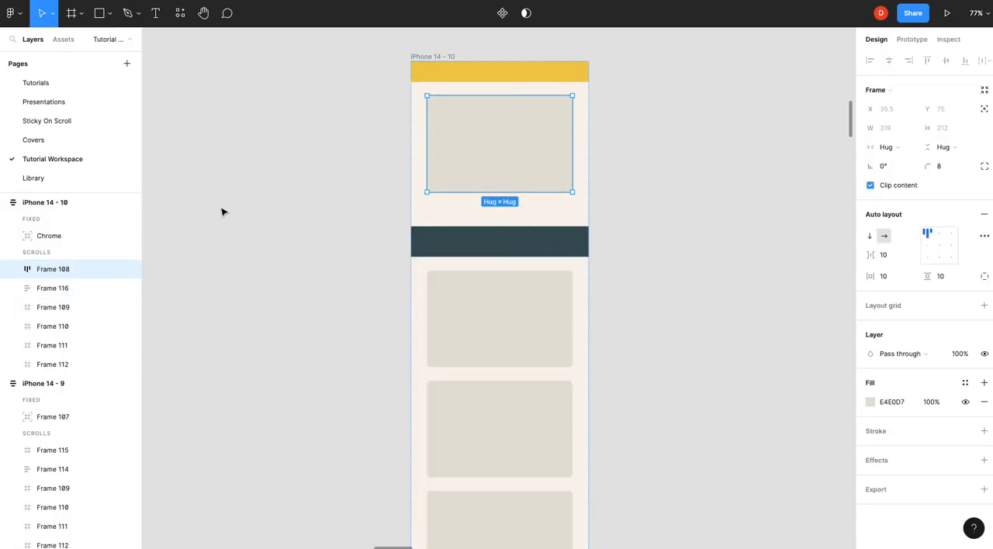
{"action": "right_click", "coordinate": [499, 143]}
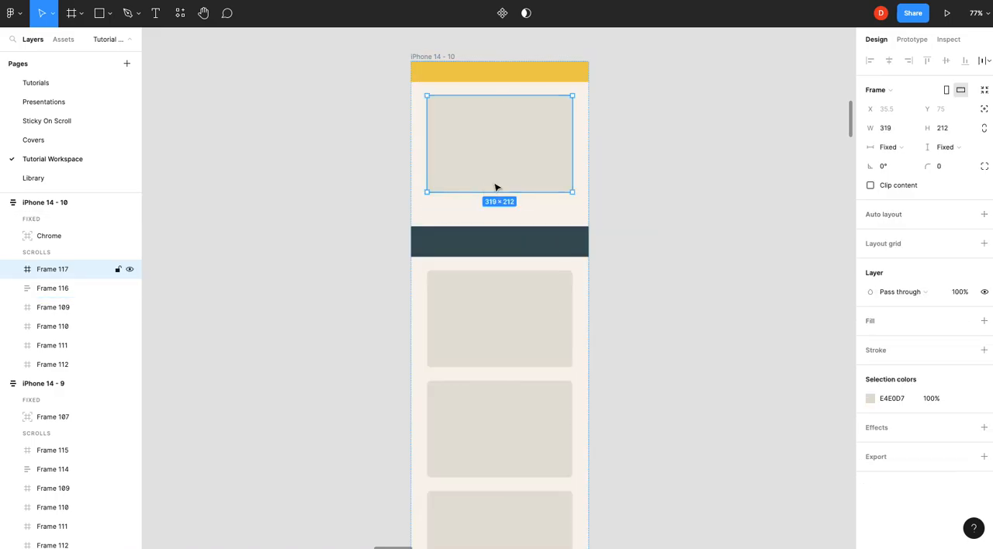
{"action": "left_click", "coordinate": [943, 127]}
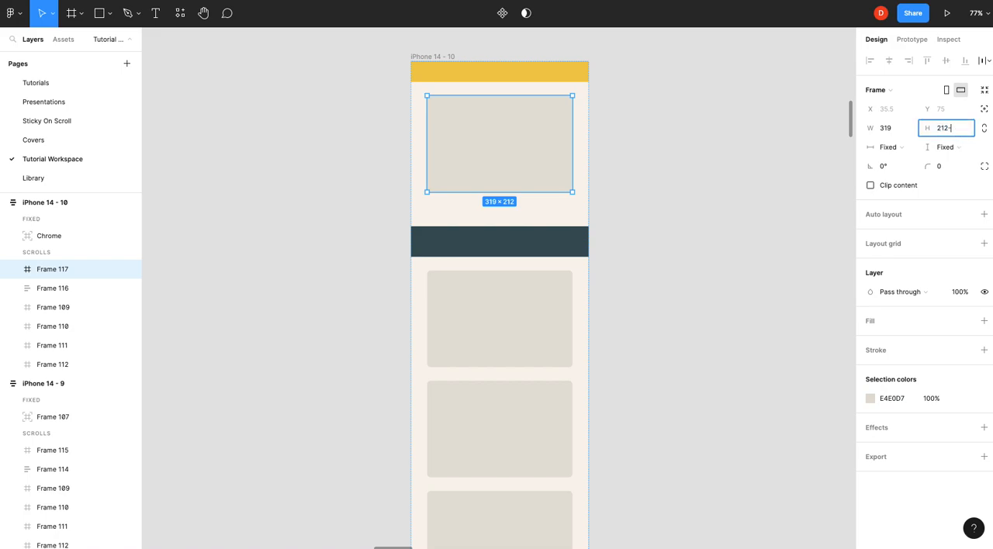
{"action": "type", "text": "45"}
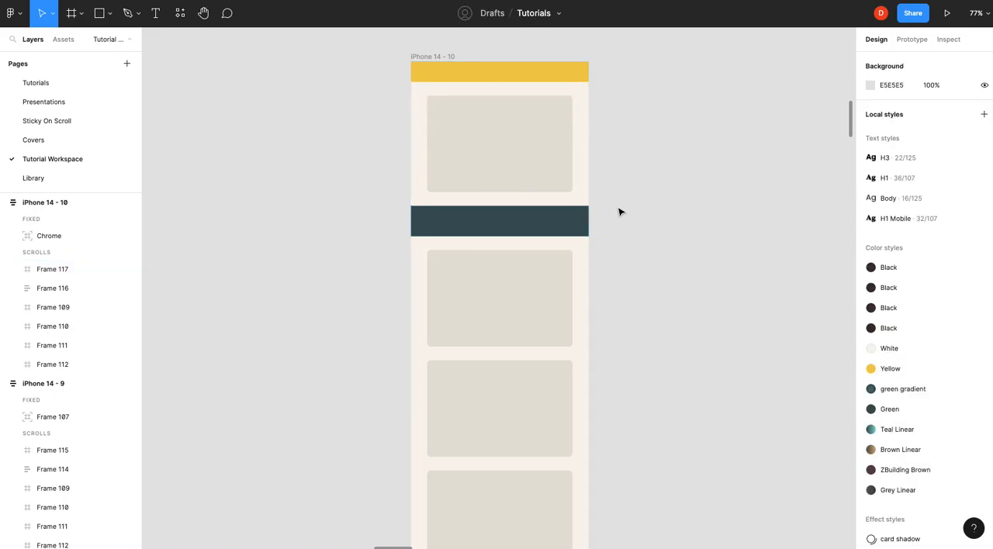
Step: Play the prototype and scroll the cards beneath the fixed chrome and sticky nav
{"action": "left_click", "coordinate": [947, 12]}
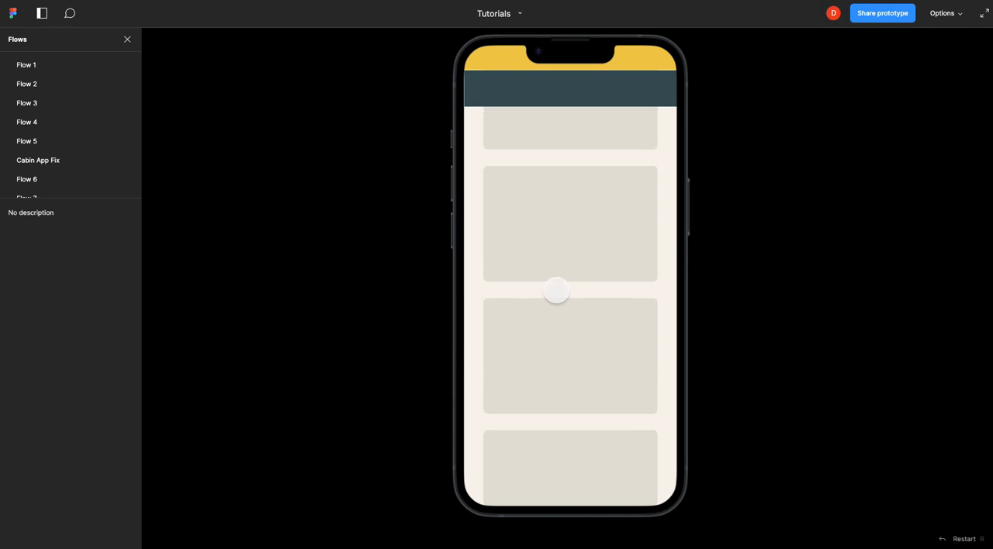
{"action": "scroll", "scroll_direction": "down", "scroll_amount": 3}
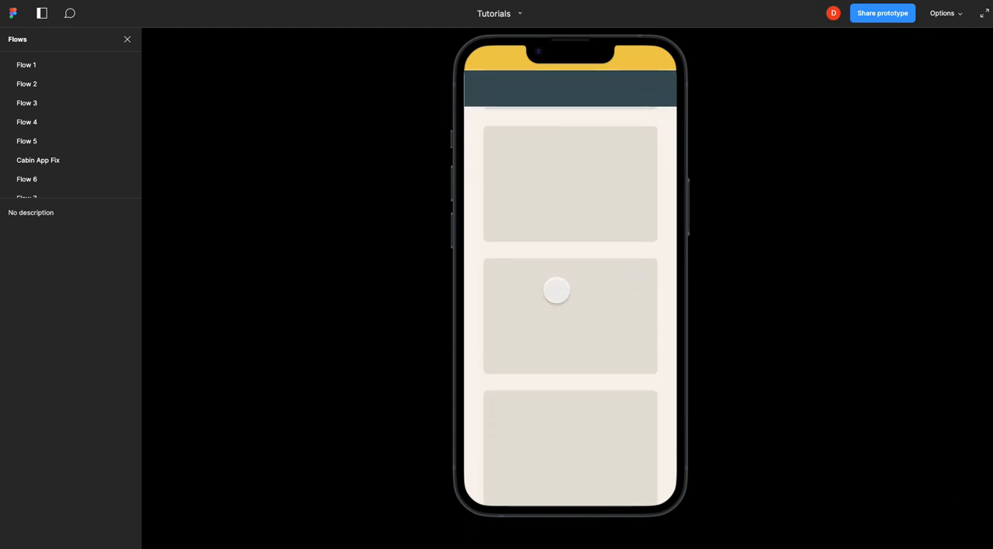
{"action": "scroll", "scroll_direction": "down", "scroll_amount": 3}
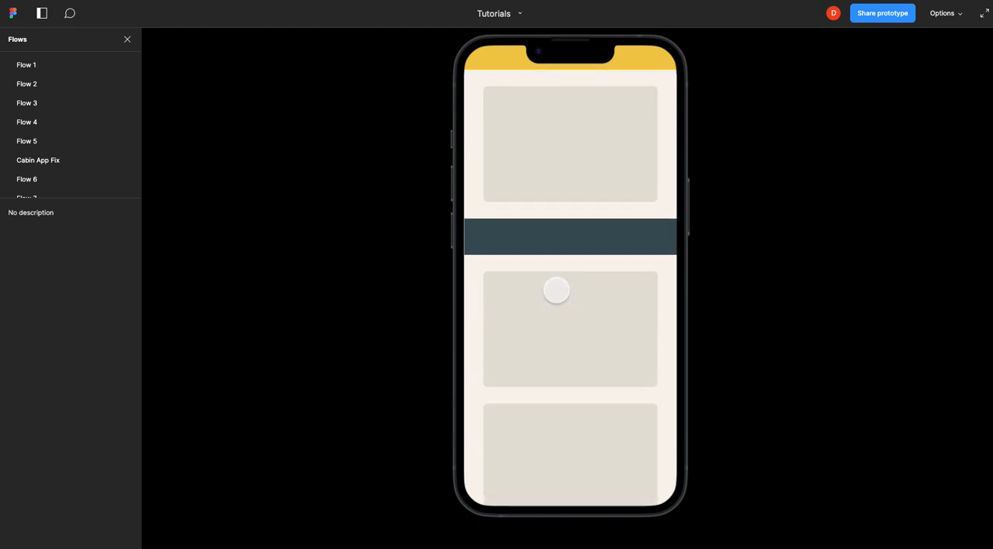